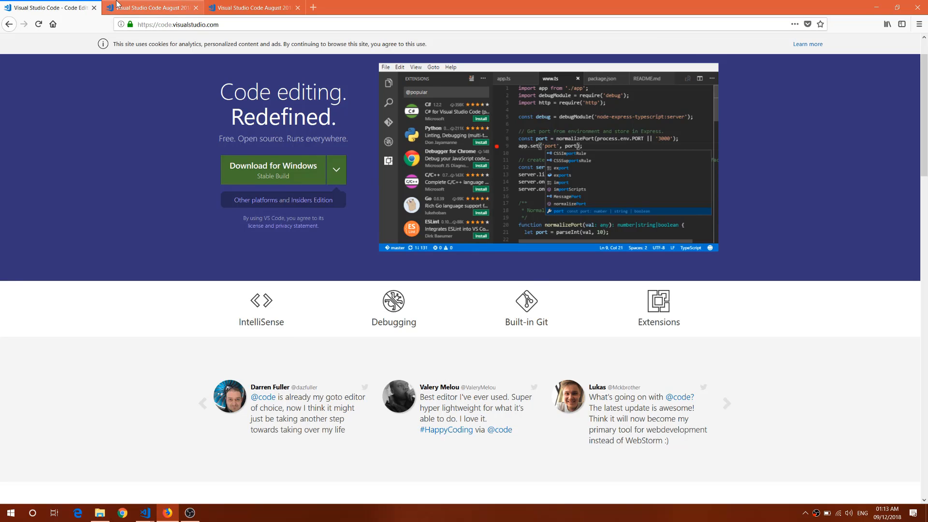
pyautogui.moveTo(280, 310)
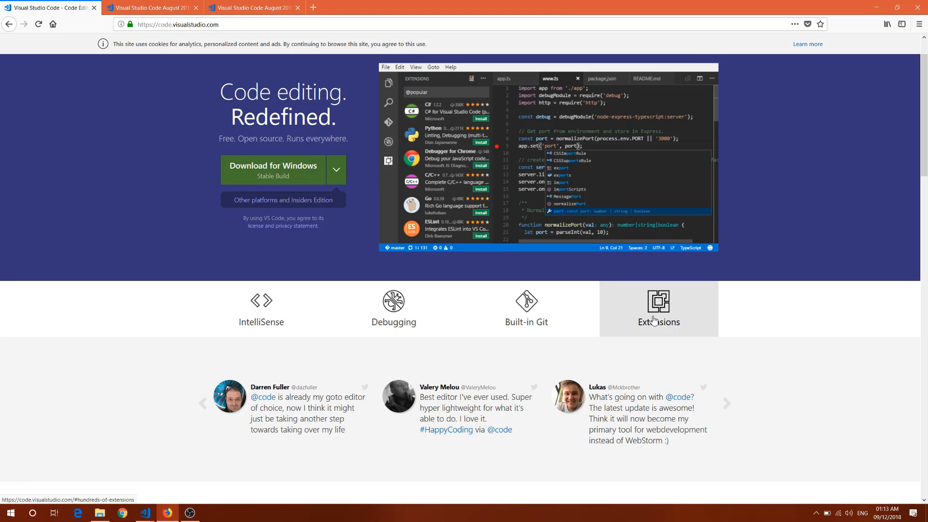
pyautogui.moveTo(380, 179)
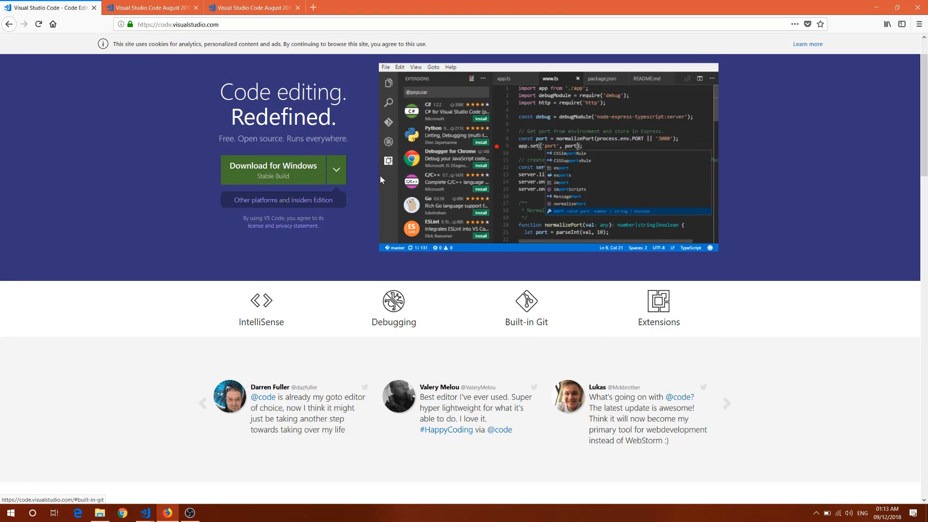
pyautogui.moveTo(325, 164)
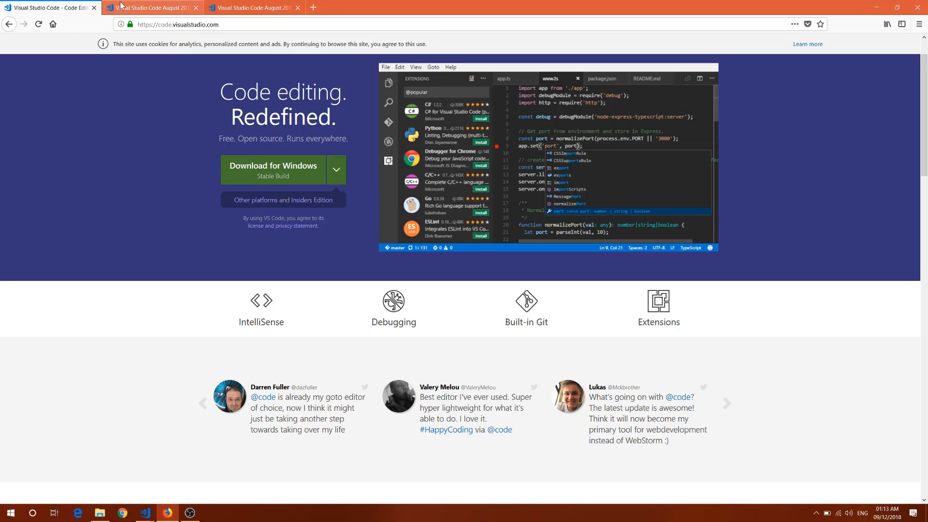
# Step: Switch to the August 2018 release notes tab and find 'brea' to reach Breadcrumbs improvements
pyautogui.click(151, 8)
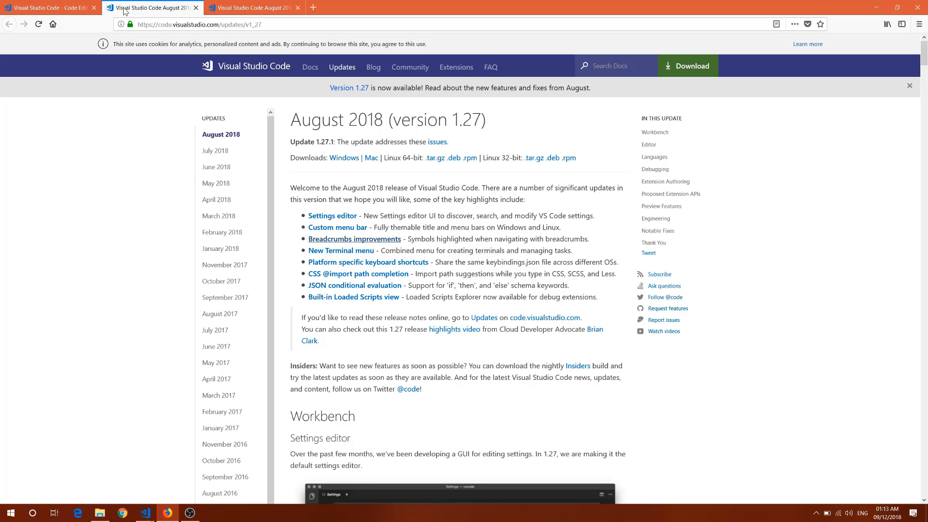
pyautogui.moveTo(389, 243)
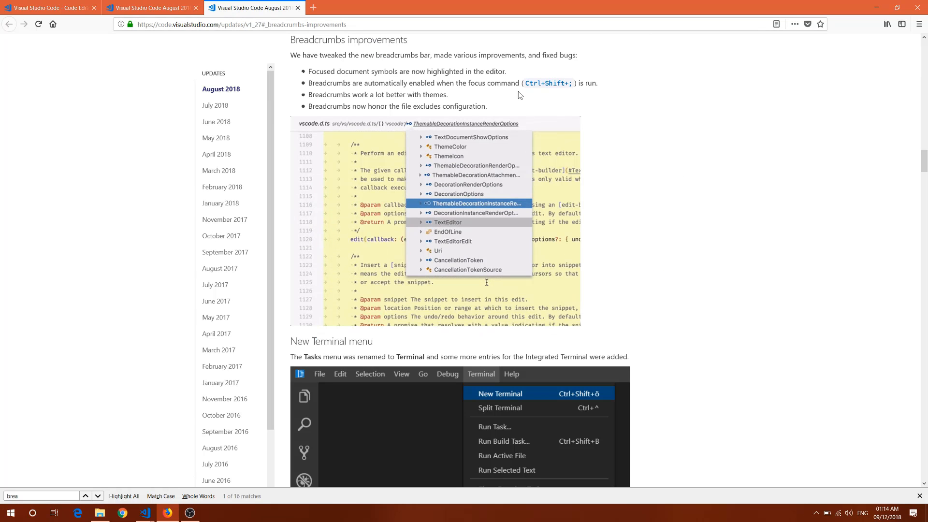
pyautogui.click(447, 231)
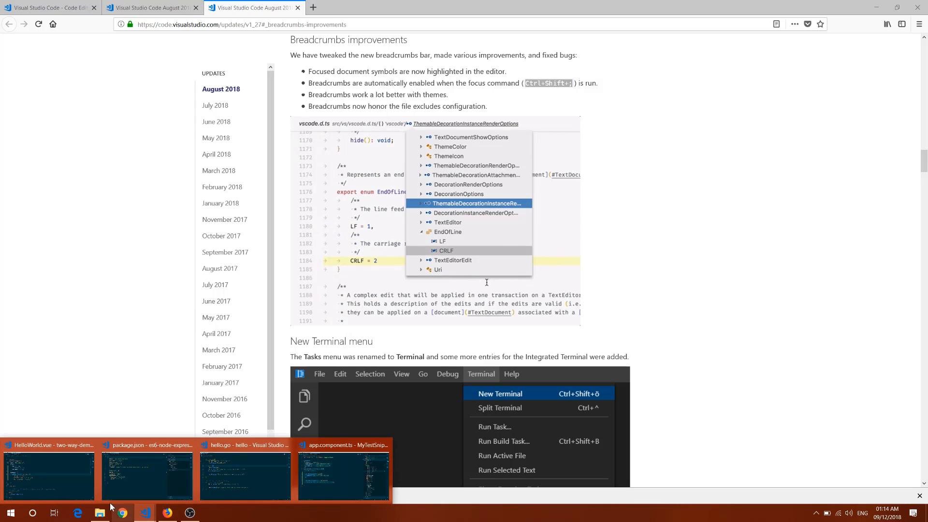
# Step: Bring up the HelloWorld.vue window and open its file breadcrumb's symbol dropdown
pyautogui.click(48, 473)
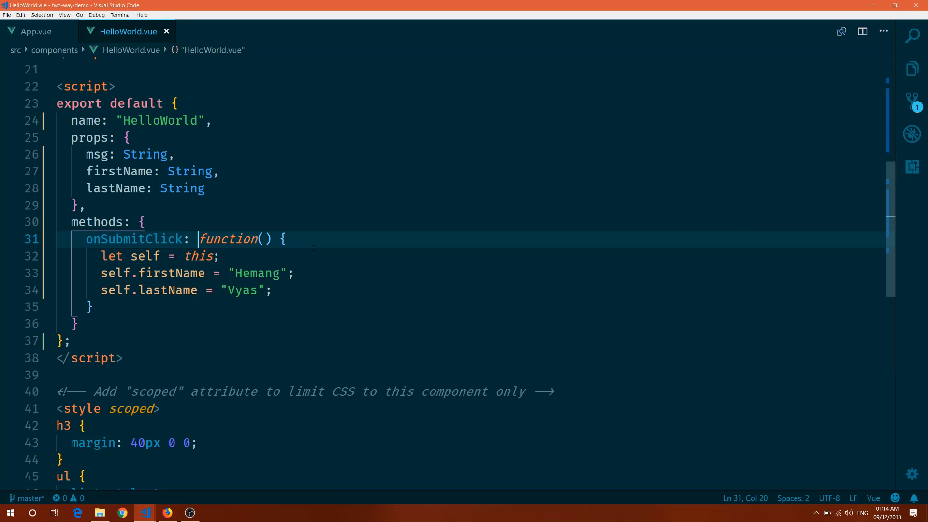
pyautogui.moveTo(911, 474)
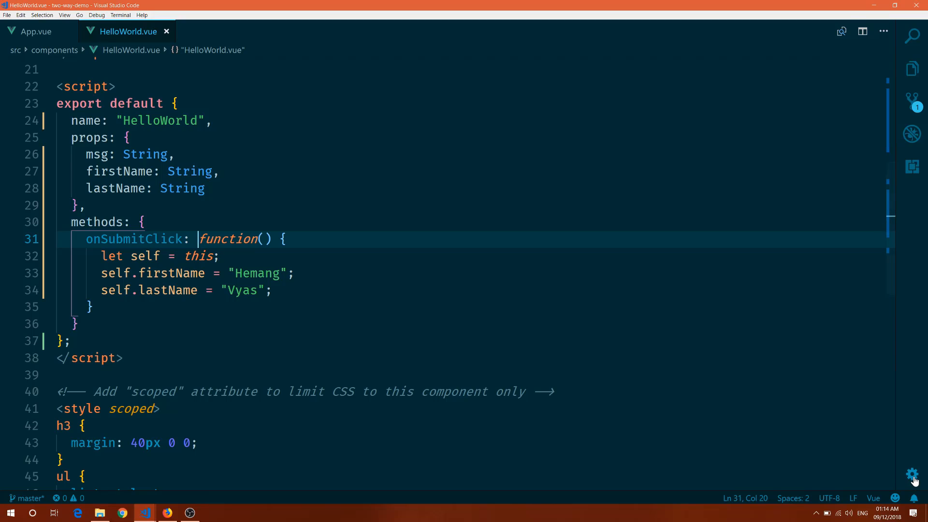
pyautogui.click(912, 474)
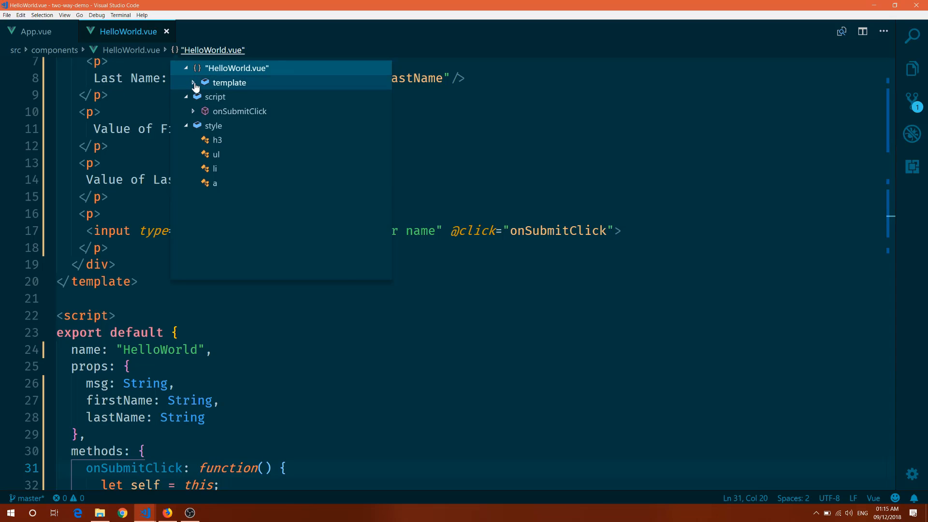
# Step: Jump via breadcrumbs to template > div.hello > p > input, then to onSubmitClick
pyautogui.click(193, 82)
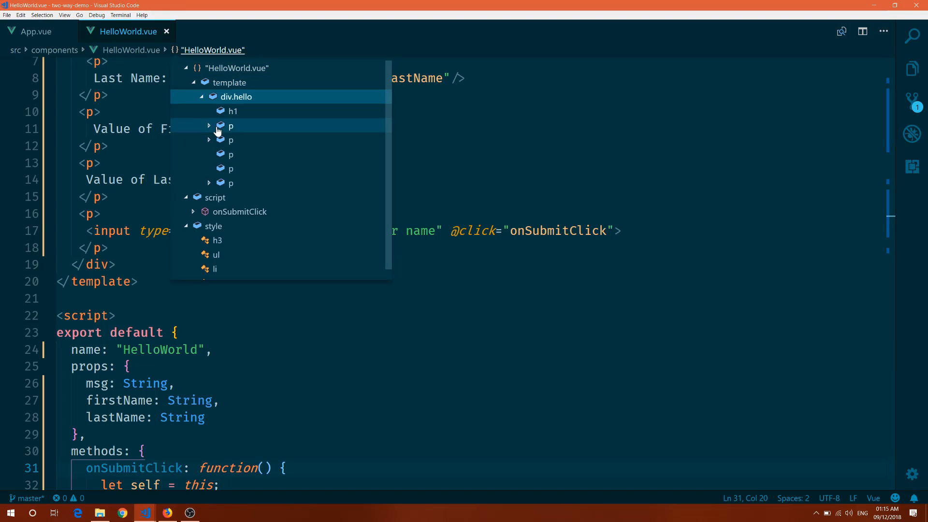
pyautogui.click(208, 125)
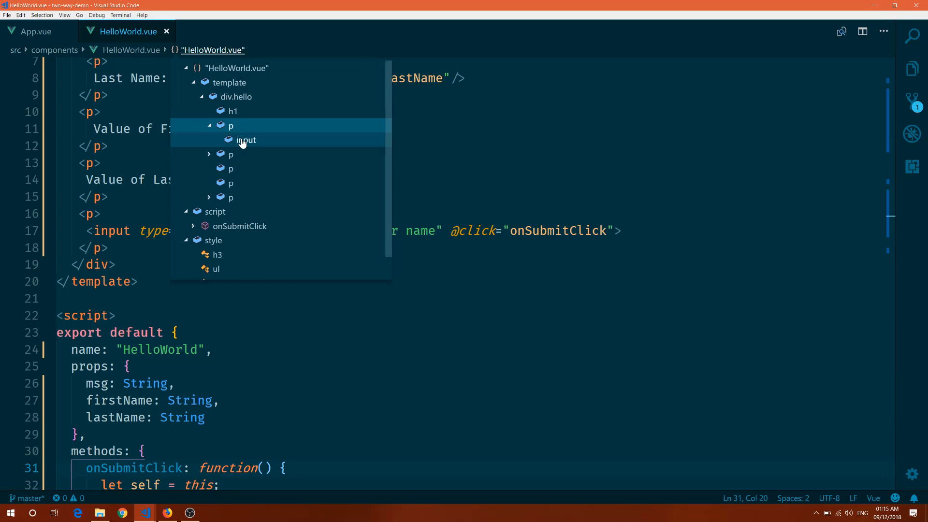
pyautogui.click(245, 139)
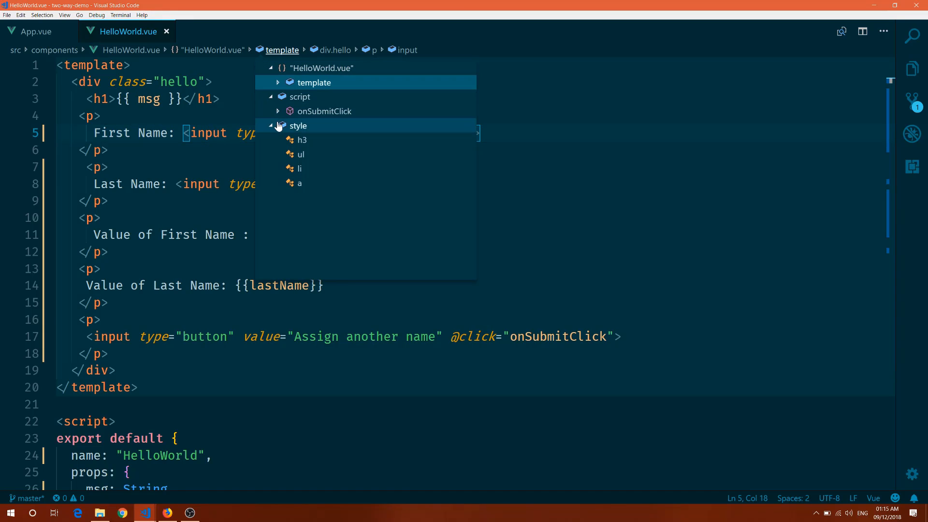
pyautogui.moveTo(323, 111)
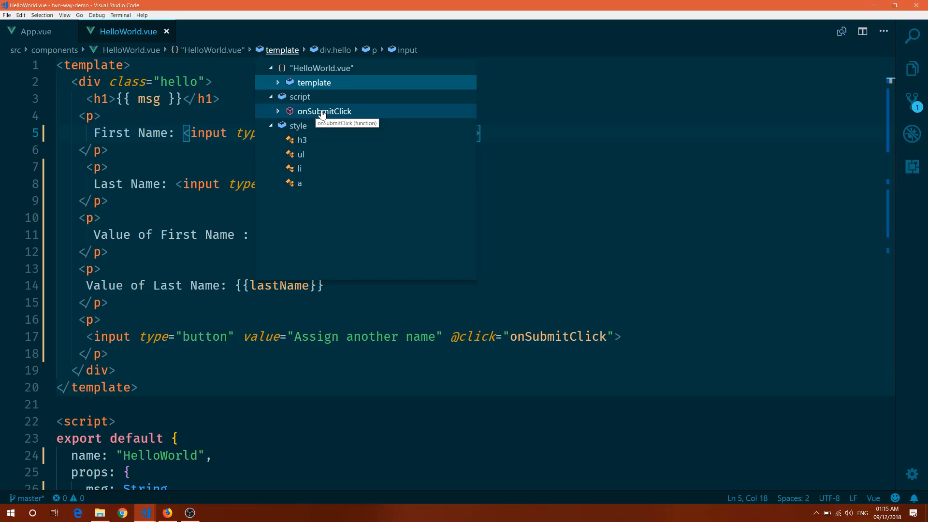
pyautogui.click(324, 111)
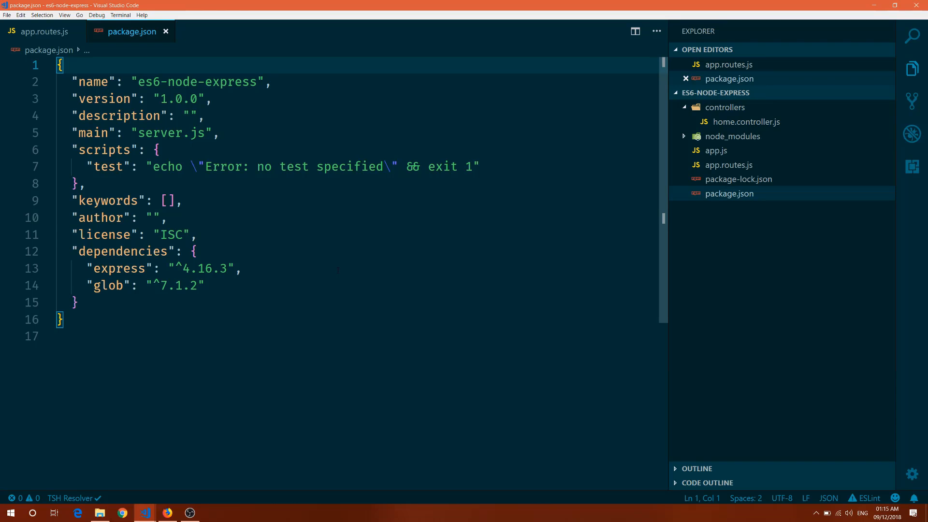
# Step: Open app.routes.js to browse its Routes symbols, then switch to the Go project window
pyautogui.click(728, 165)
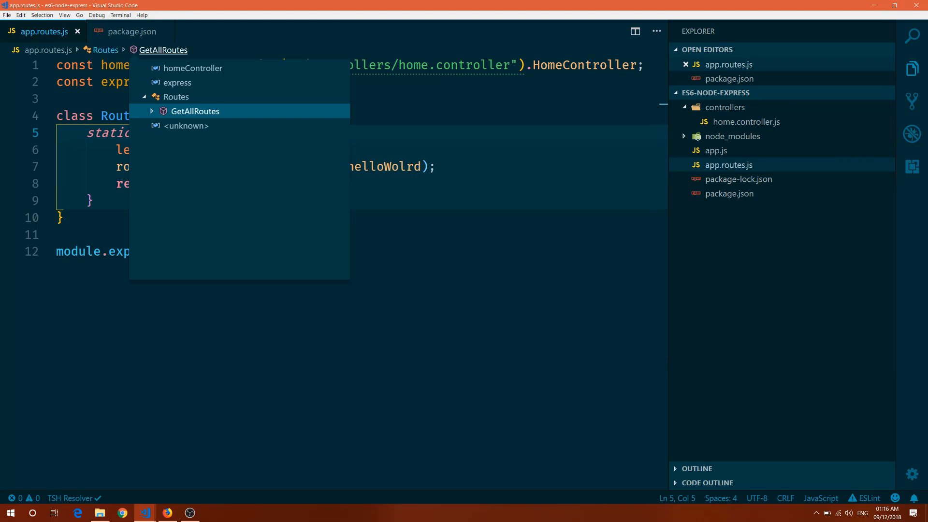
pyautogui.moveTo(192, 68)
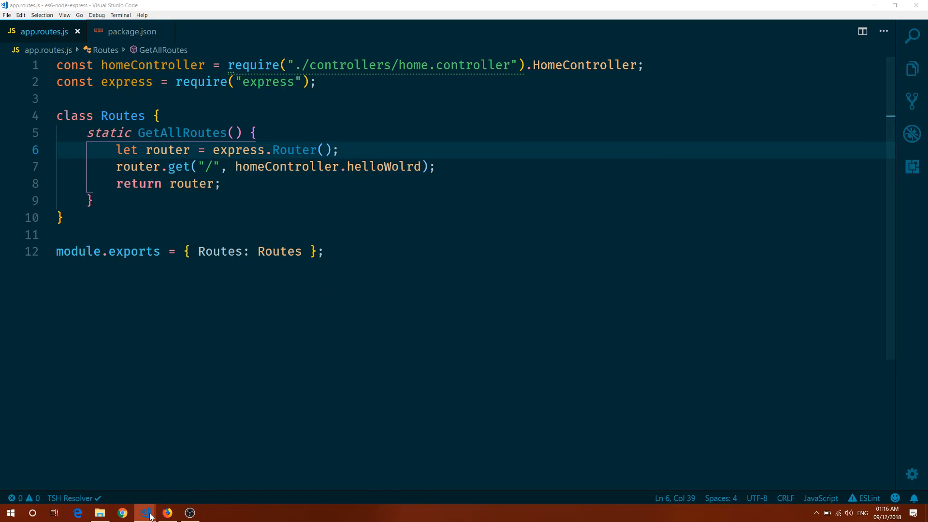
pyautogui.click(144, 512)
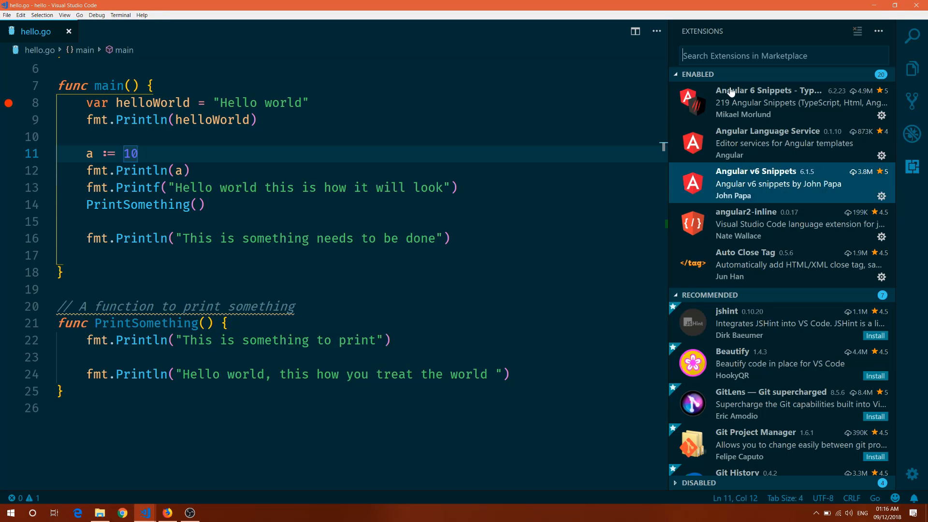
# Step: Search the marketplace for 'go', select Microsoft's Go extension, and hide the sidebar
pyautogui.write('go')
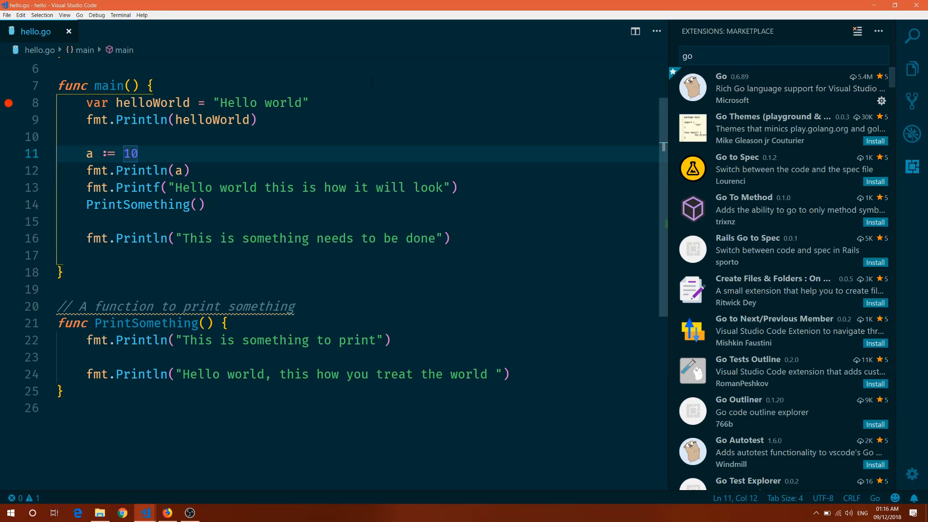
pyautogui.click(150, 86)
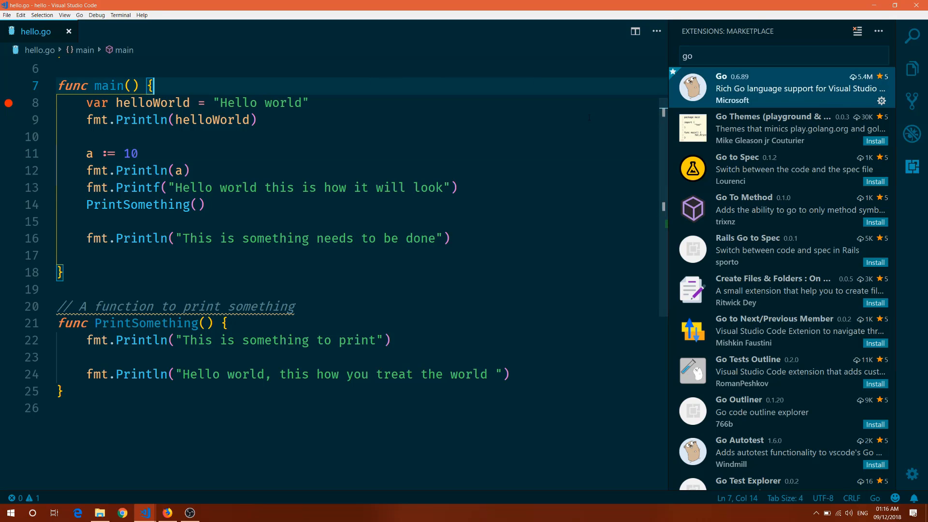
pyautogui.click(257, 119)
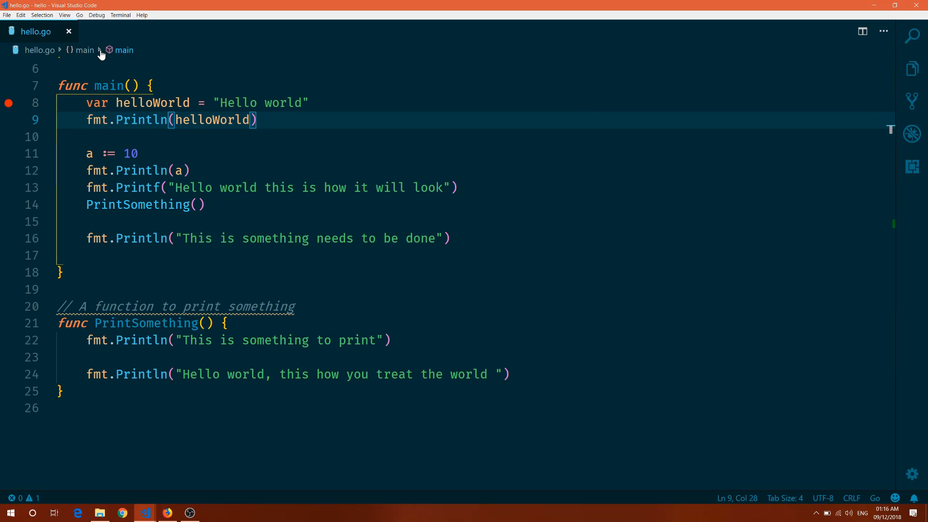
# Step: Jump to PrintSomething from the main breadcrumb, list package symbols, then switch to the Angular window
pyautogui.click(123, 50)
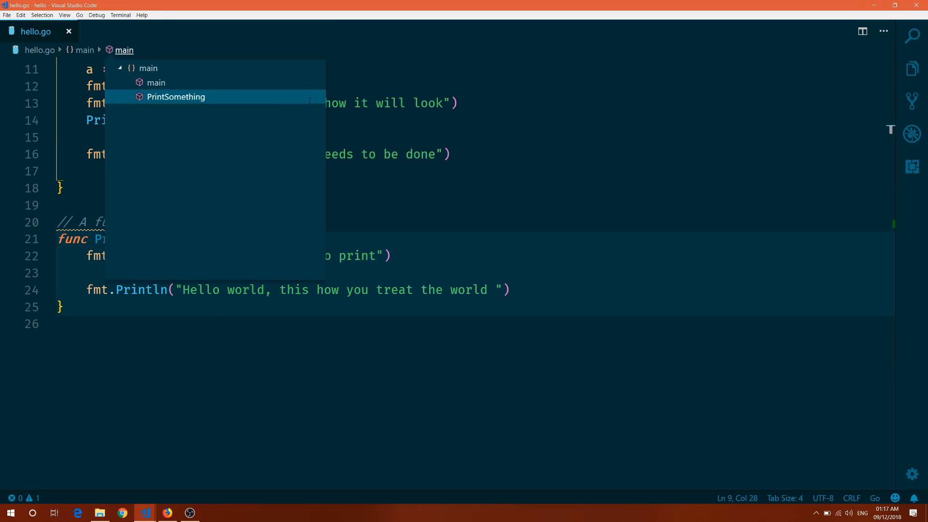
pyautogui.click(175, 97)
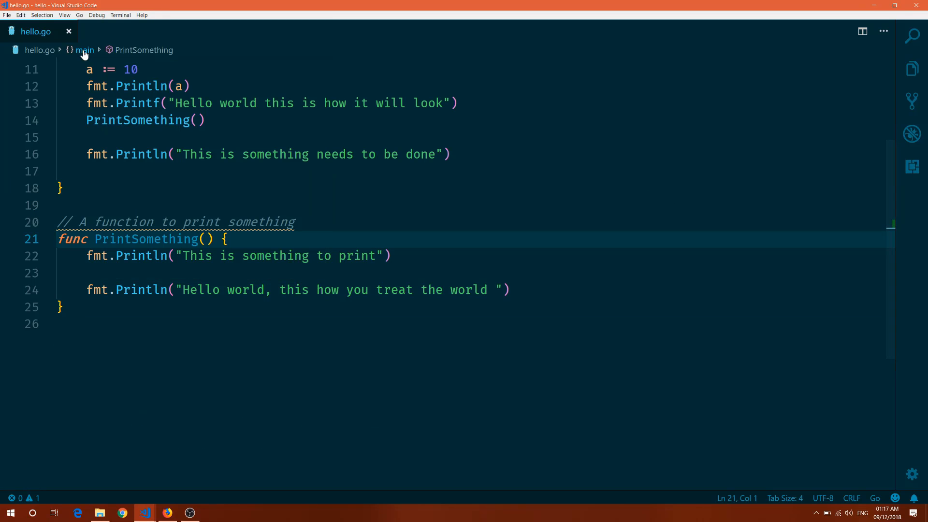
pyautogui.click(84, 50)
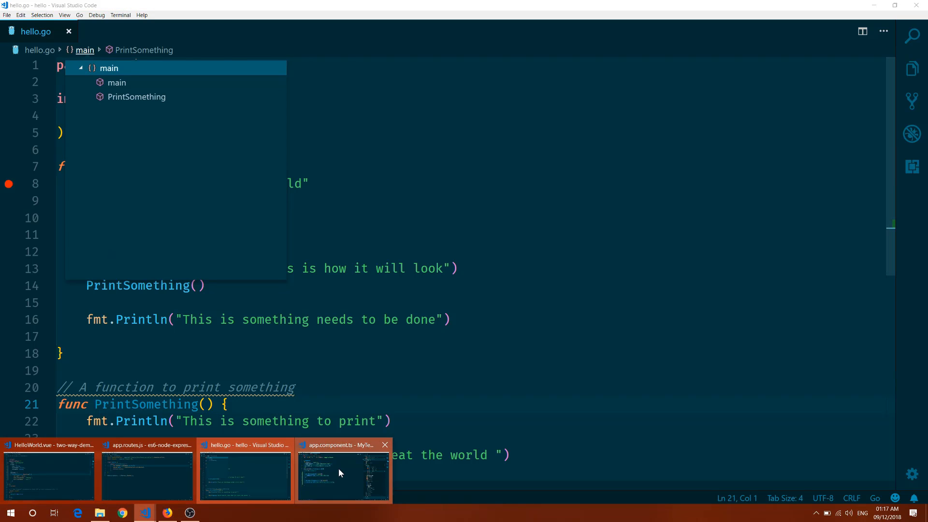
pyautogui.click(343, 470)
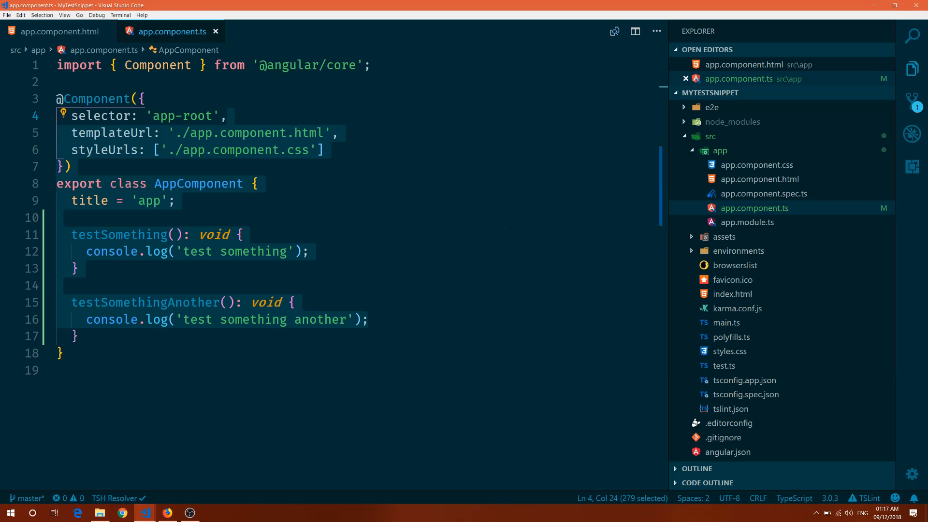
# Step: Jump to AppComponent's testSomething via breadcrumbs and list title, testSomething and testSomethingAnother
pyautogui.click(226, 115)
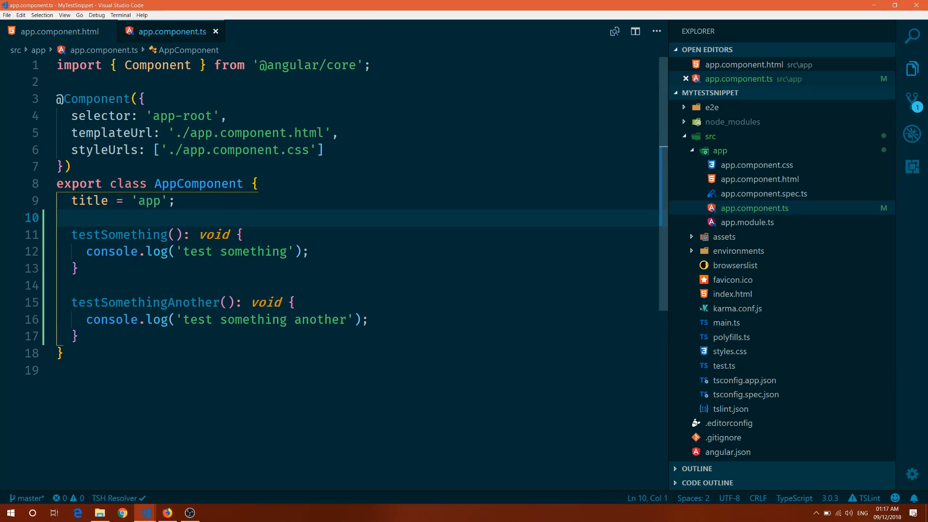
pyautogui.click(187, 50)
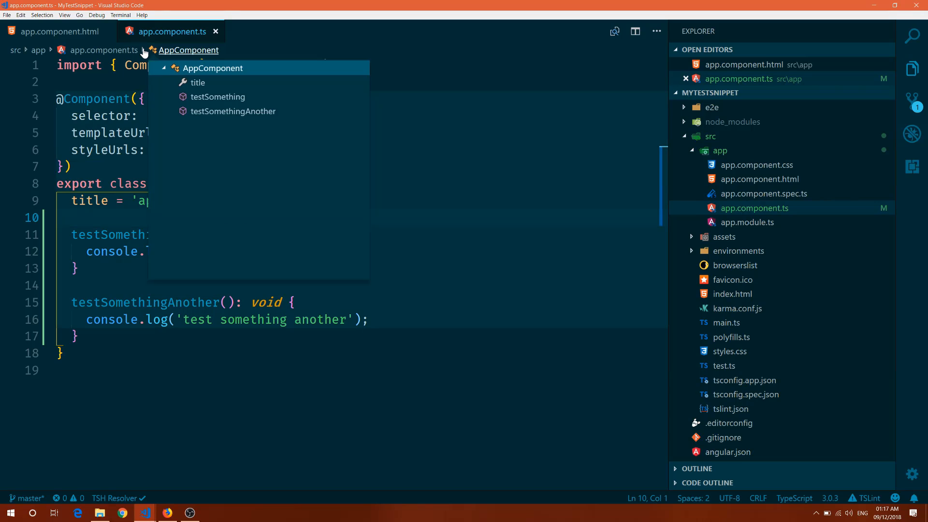
pyautogui.moveTo(217, 96)
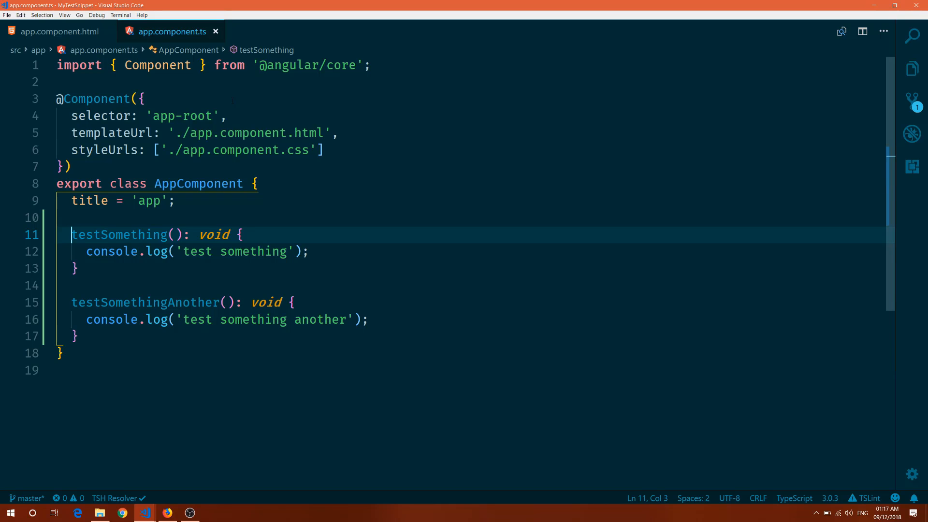
pyautogui.click(266, 50)
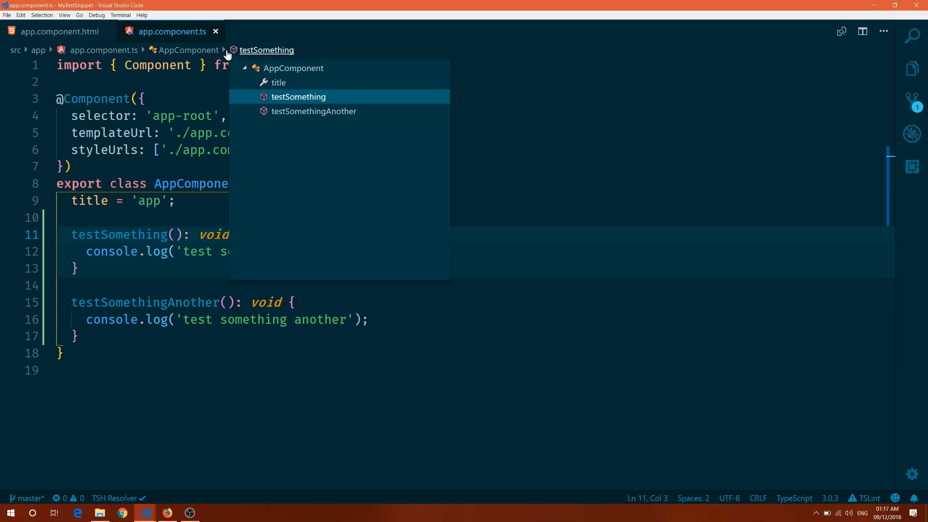